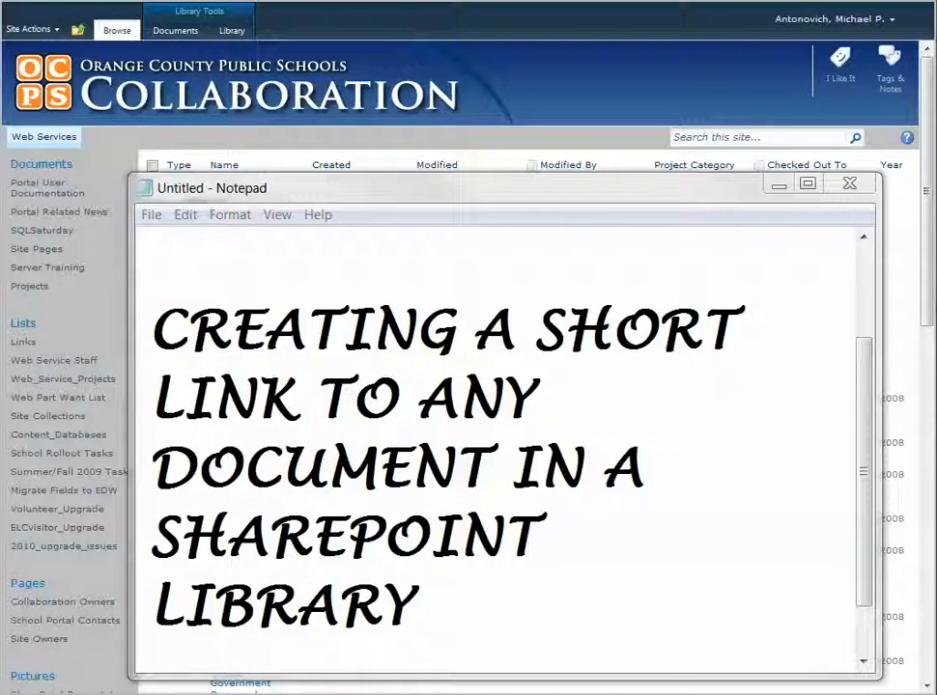
{"action": "mouse_move", "coordinate": [70, 317]}
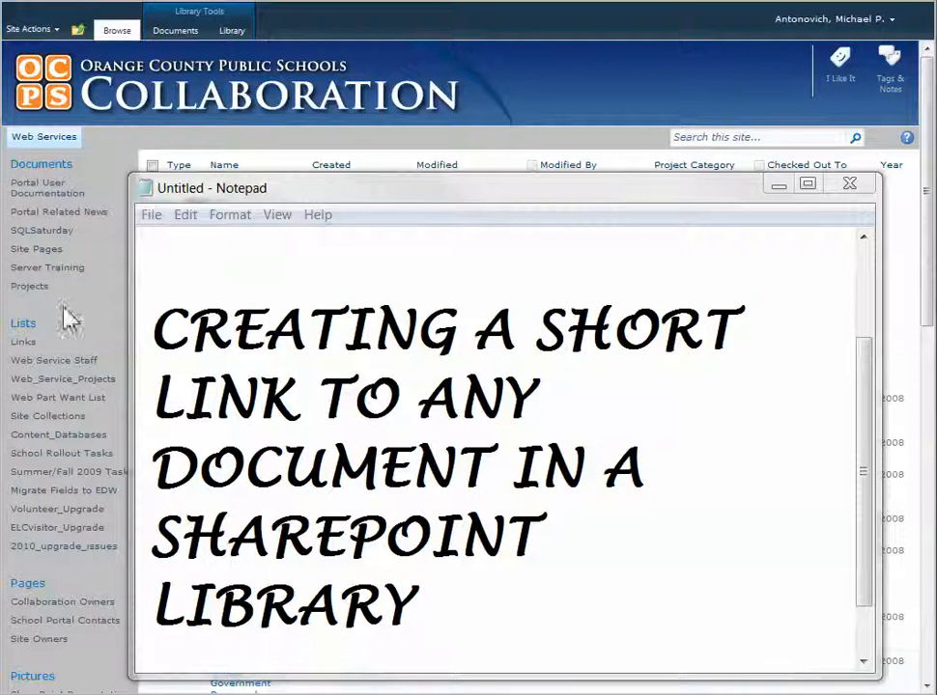
{"action": "mouse_move", "coordinate": [345, 50]}
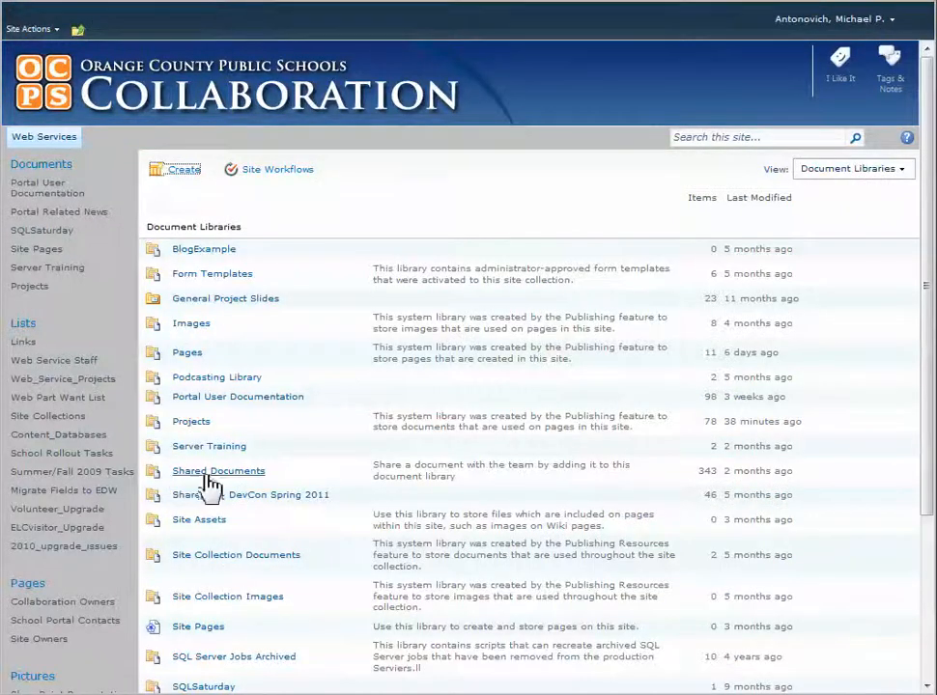
{"action": "mouse_move", "coordinate": [218, 470]}
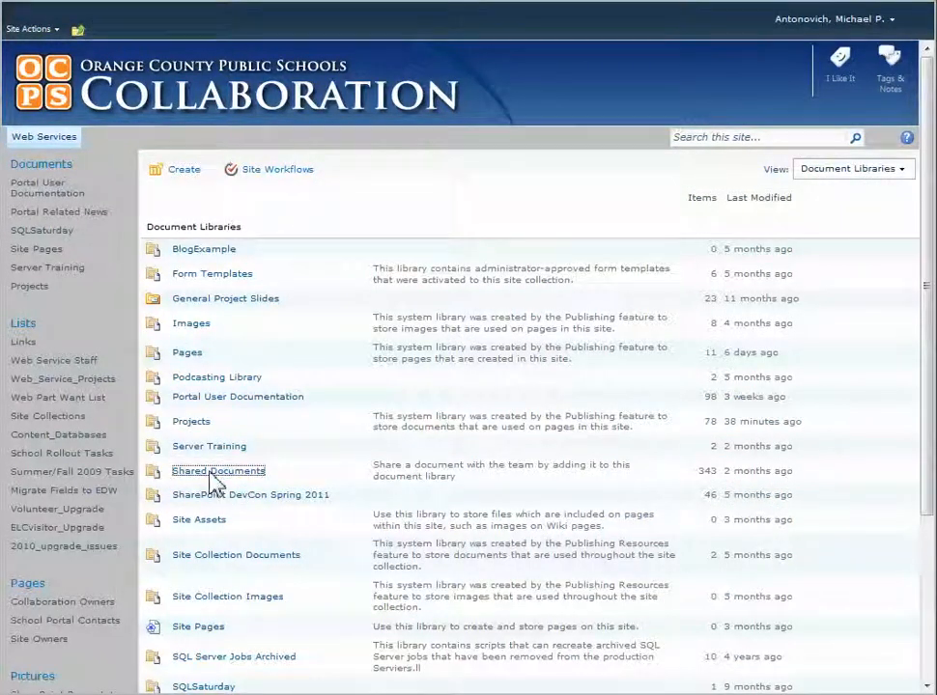
Open Shared Documents and bring up the Digital Signatures document's link menu.
{"action": "left_click", "coordinate": [218, 471]}
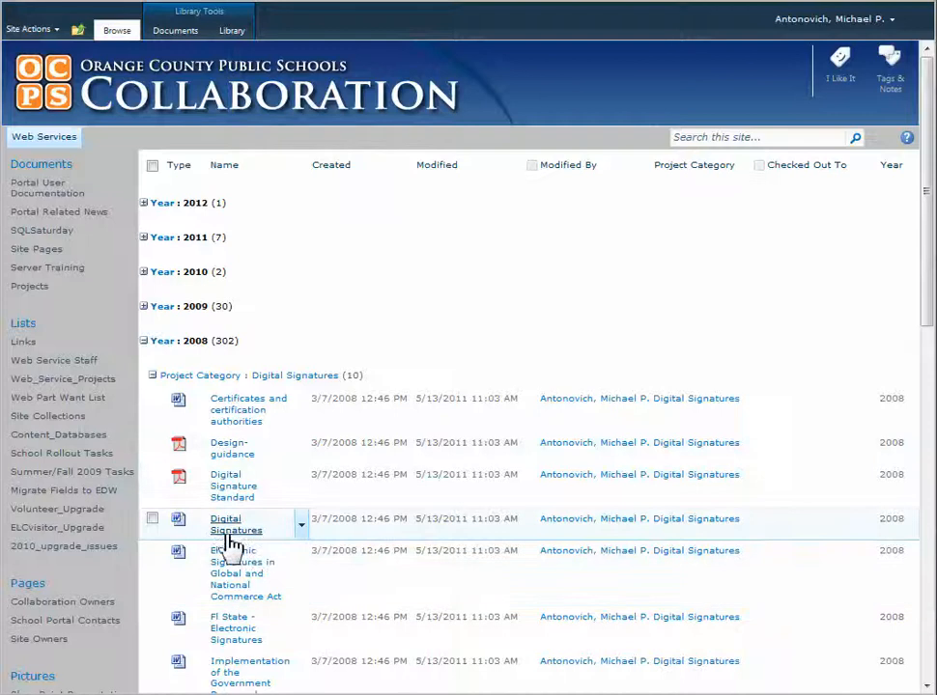
{"action": "right_click", "coordinate": [230, 524]}
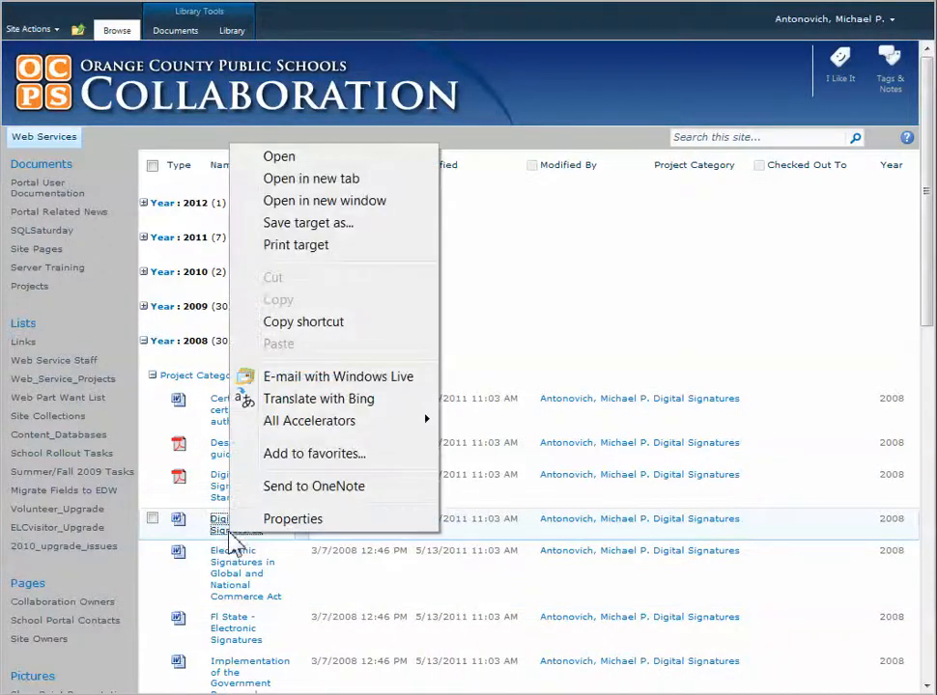
{"action": "mouse_move", "coordinate": [324, 321]}
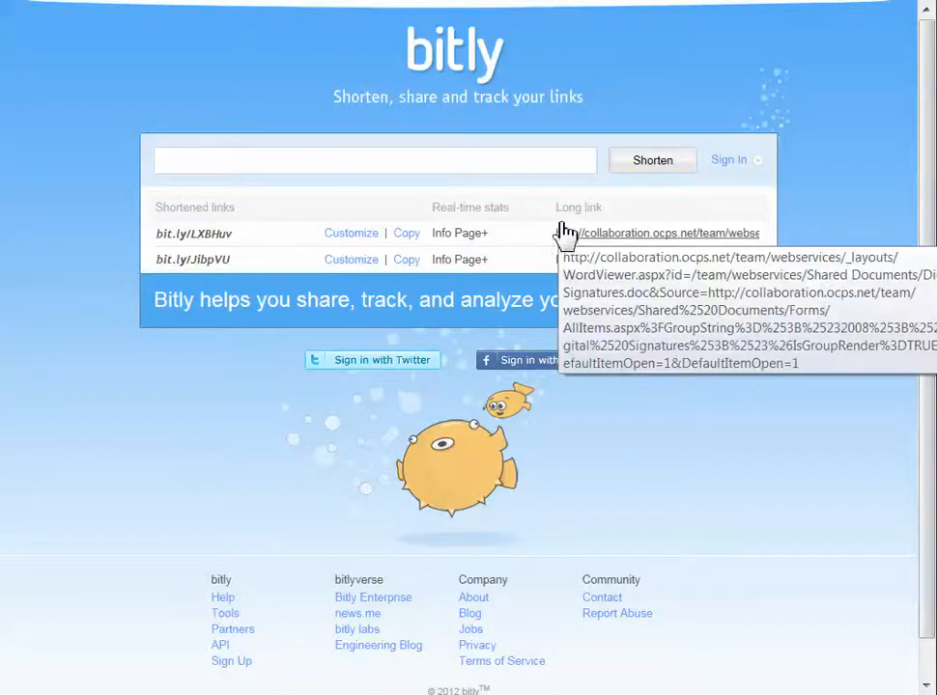
{"action": "mouse_move", "coordinate": [276, 435]}
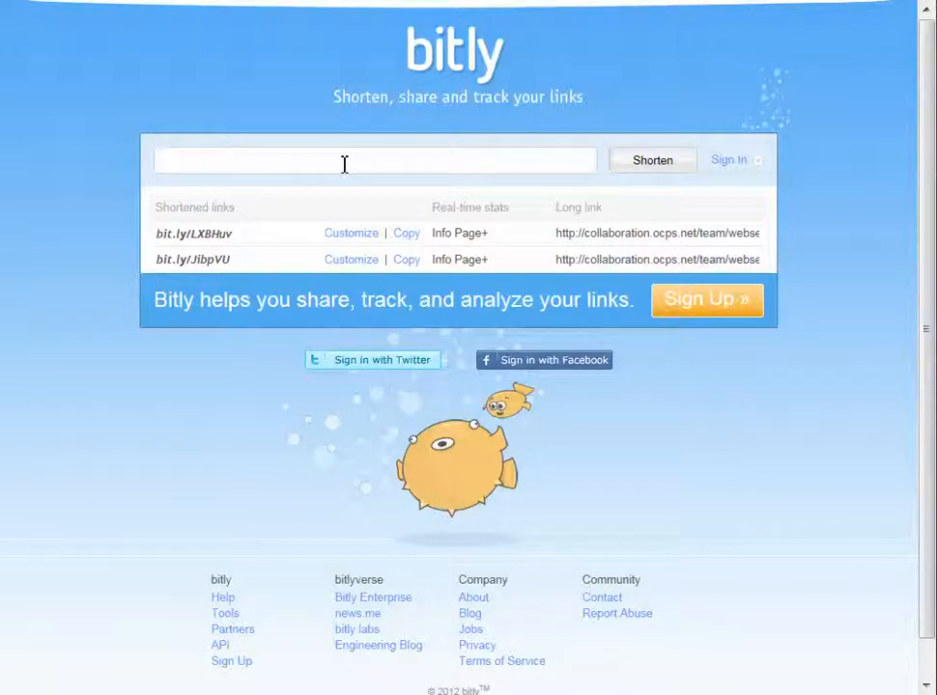
Paste the long Digital Signatures URL into bitly and shorten it.
{"action": "type", "text": "IsGroupRender%3DTRUE&DefaultItemOpen=1&DefaultItemOpen=1"}
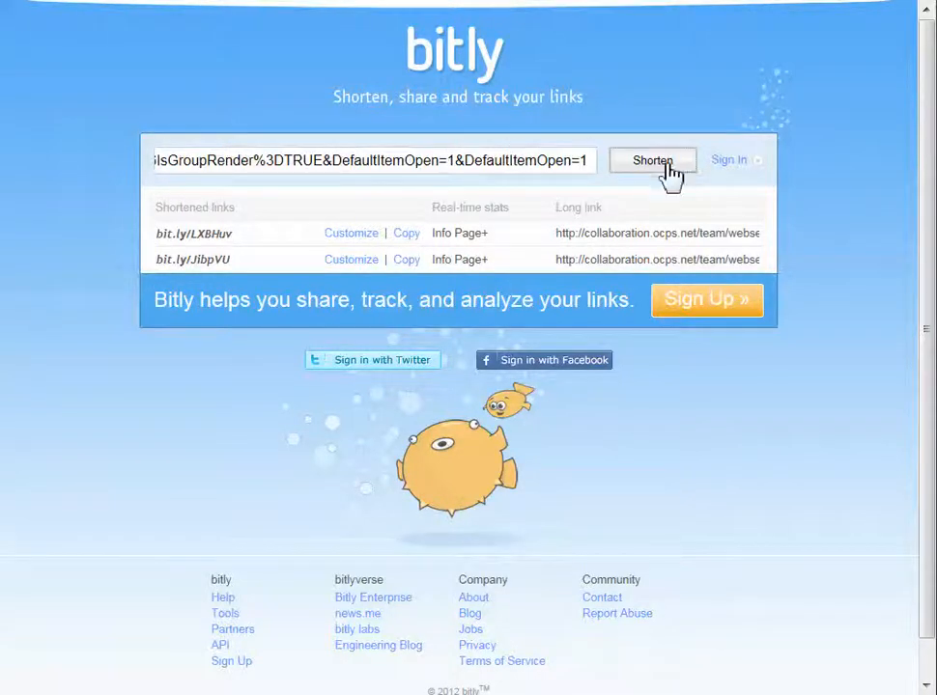
{"action": "left_click", "coordinate": [652, 160]}
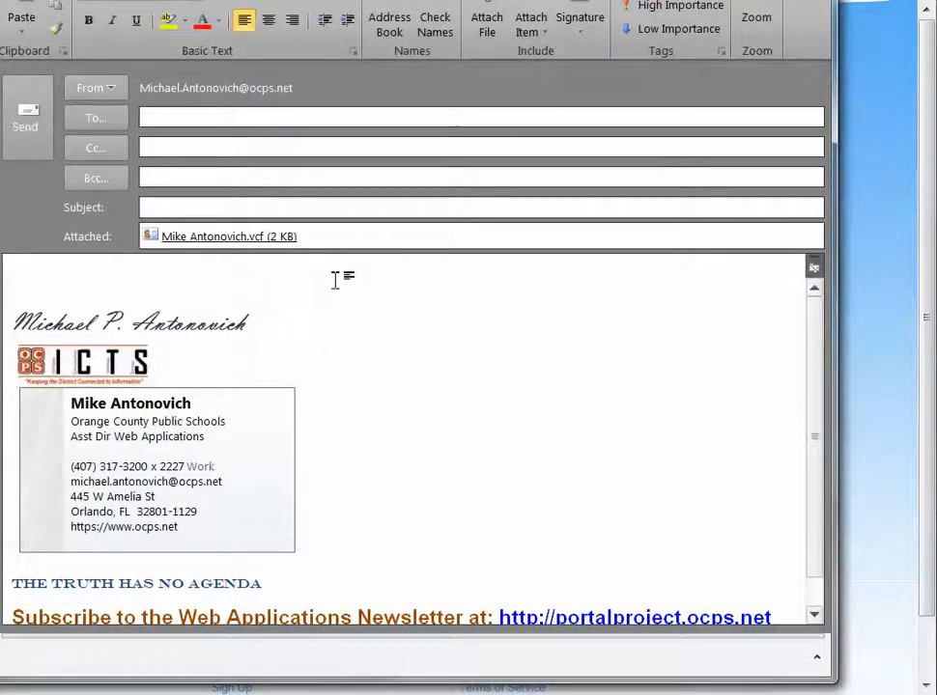
{"action": "type", "text": "http://bit.ly/LXBHuv"}
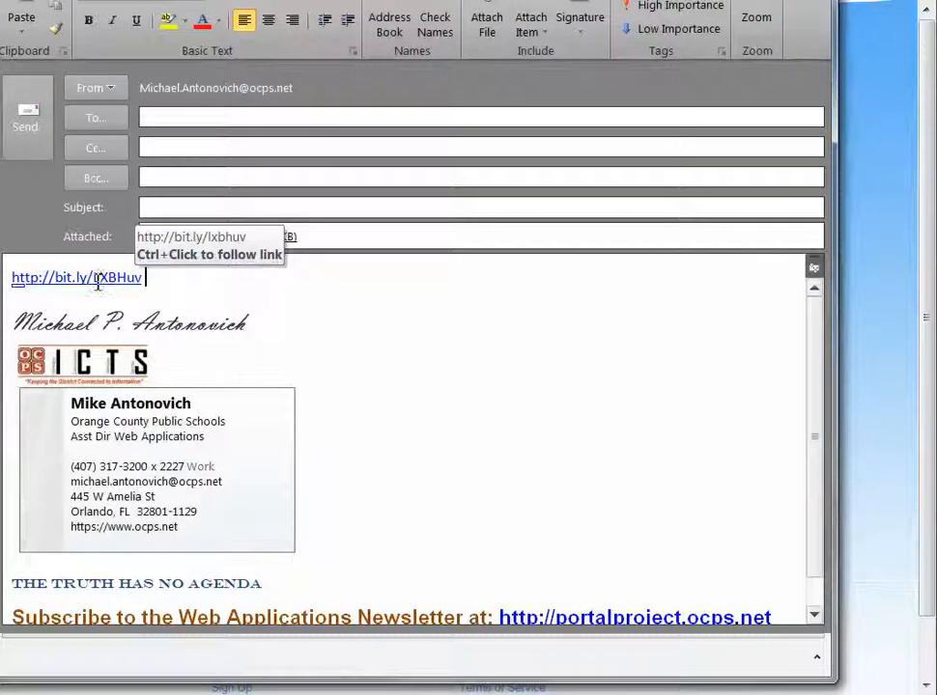
{"action": "left_click", "coordinate": [76, 277]}
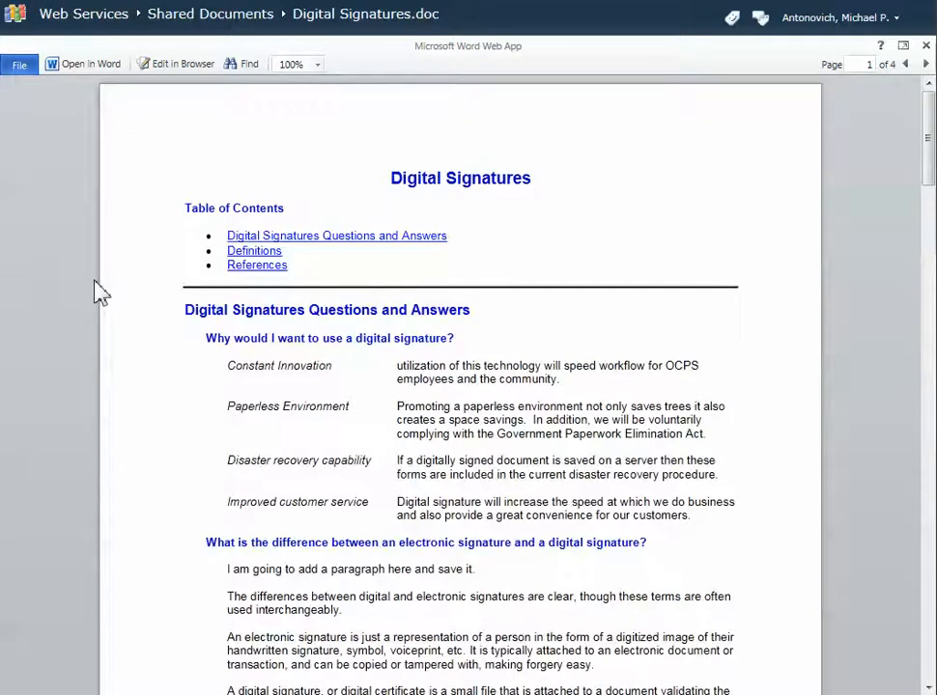
{"action": "mouse_move", "coordinate": [114, 293]}
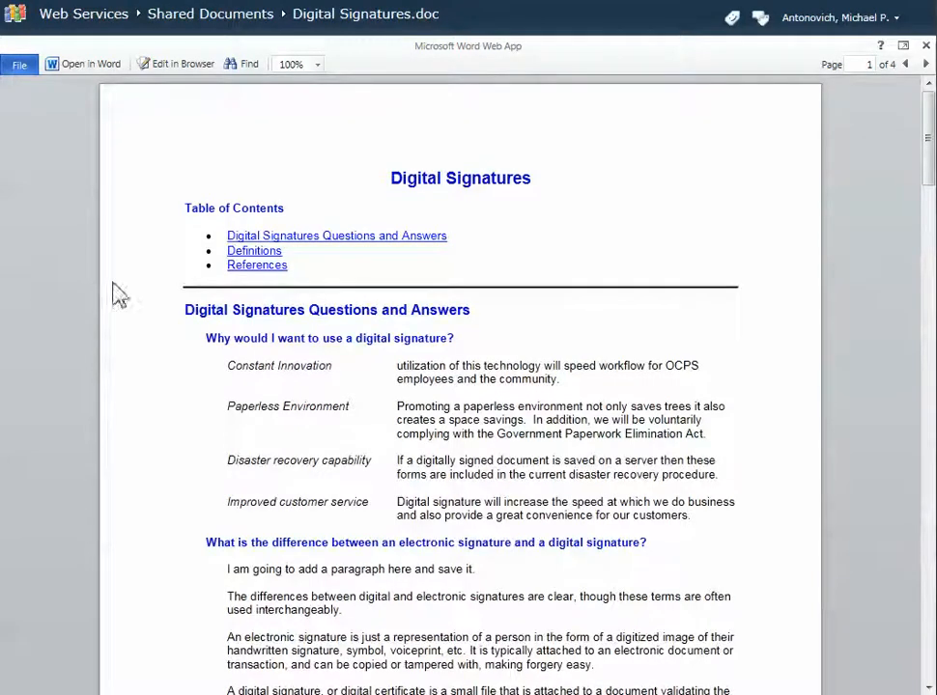